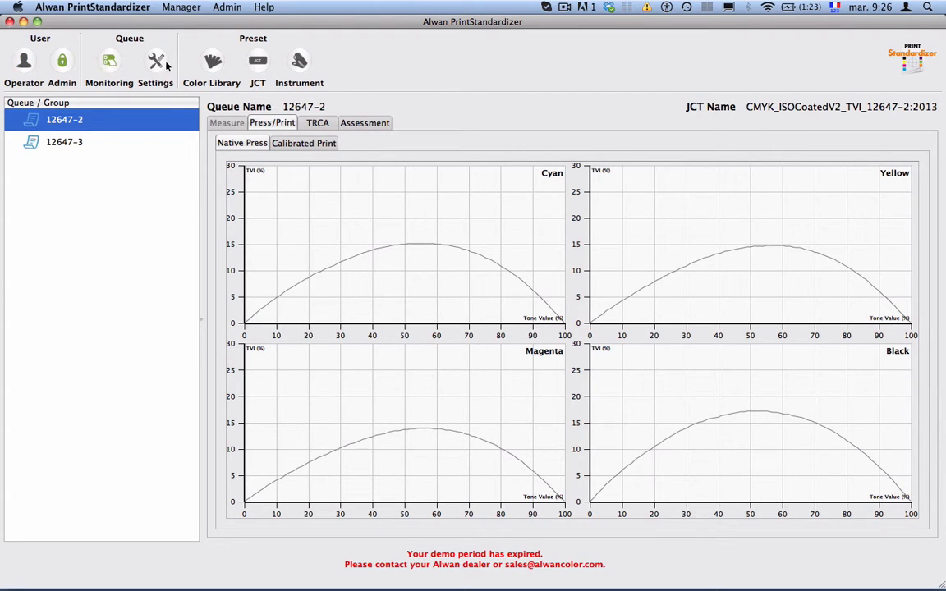
# Step: Open the empty Color Library from the Preset toolbar
pyautogui.click(212, 65)
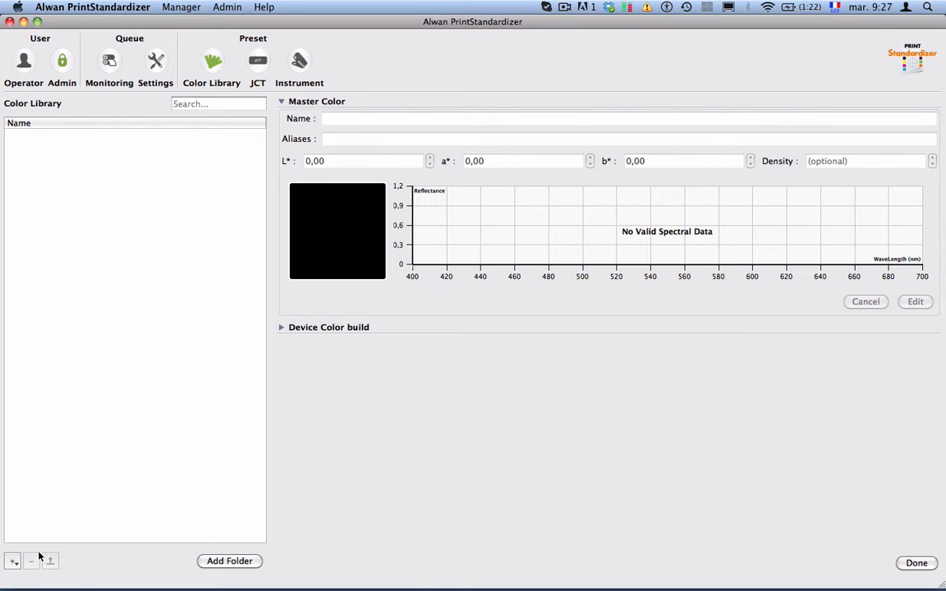
# Step: Create a new ink entry named P&G_Blue
pyautogui.click(12, 561)
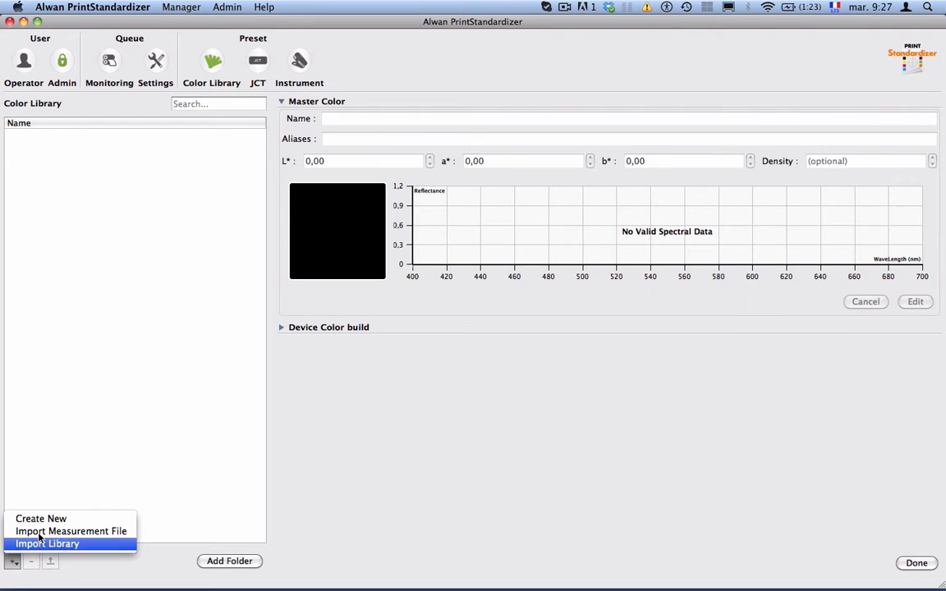
pyautogui.click(41, 518)
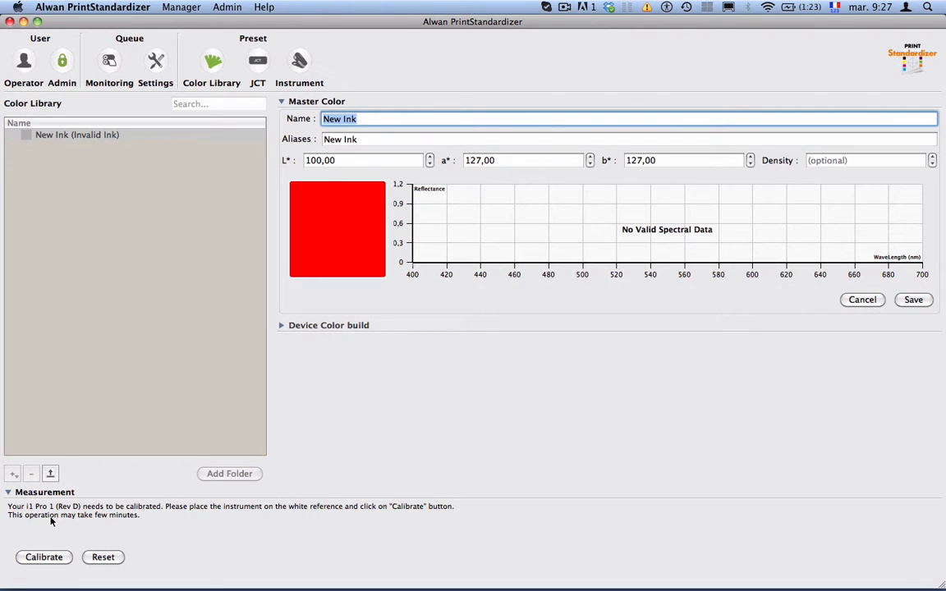
pyautogui.write('P&G_BLue')
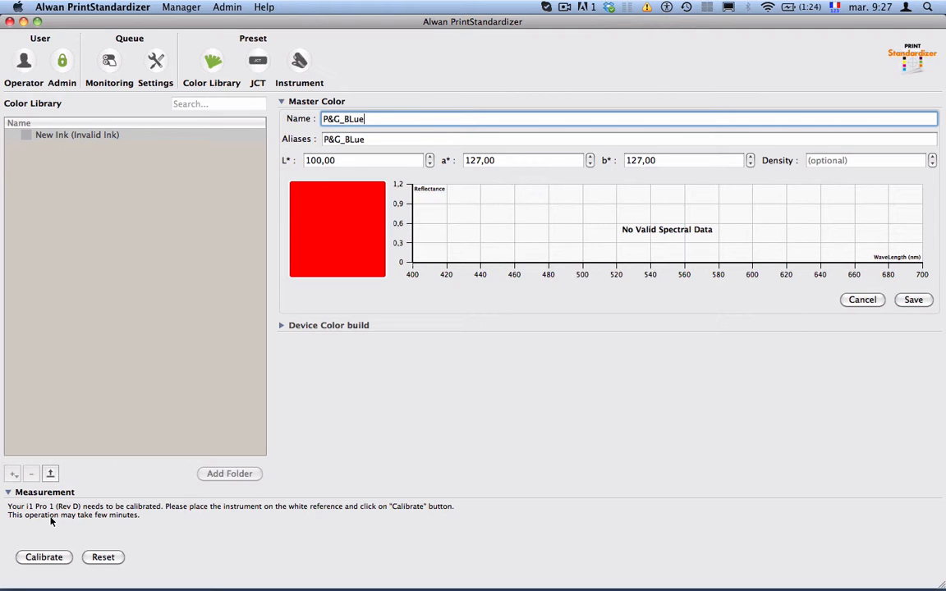
pyautogui.press('Backspace')
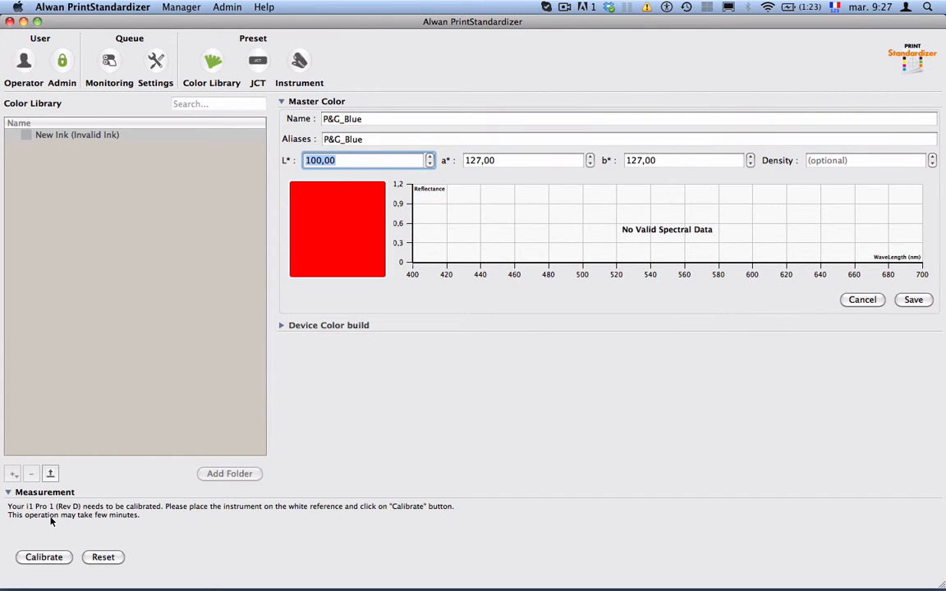
# Step: Enter L* 30, a* 16, b* -47 and begin density 1,45
pyautogui.write('3')
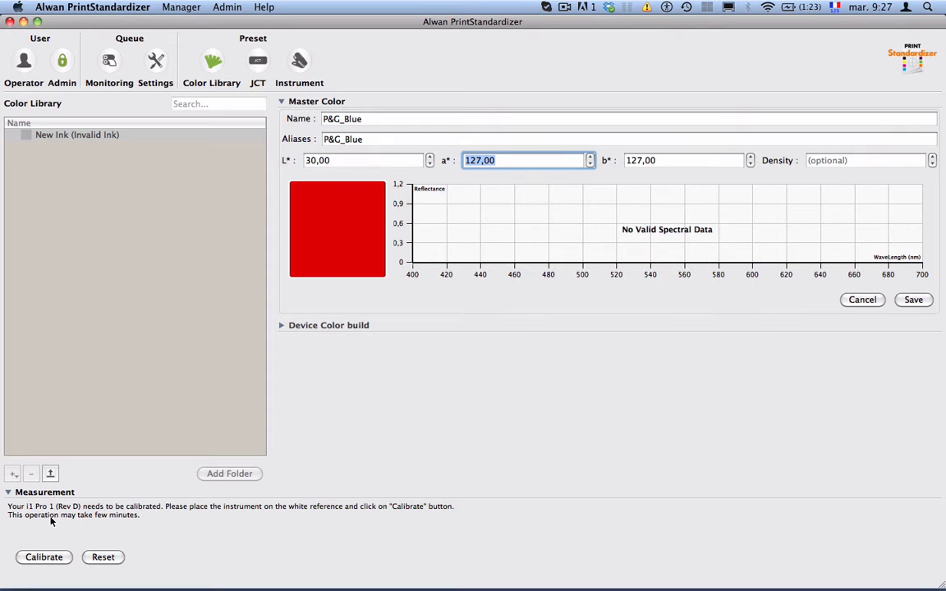
pyautogui.write('1')
pyautogui.click(689, 160)
pyautogui.write('-')
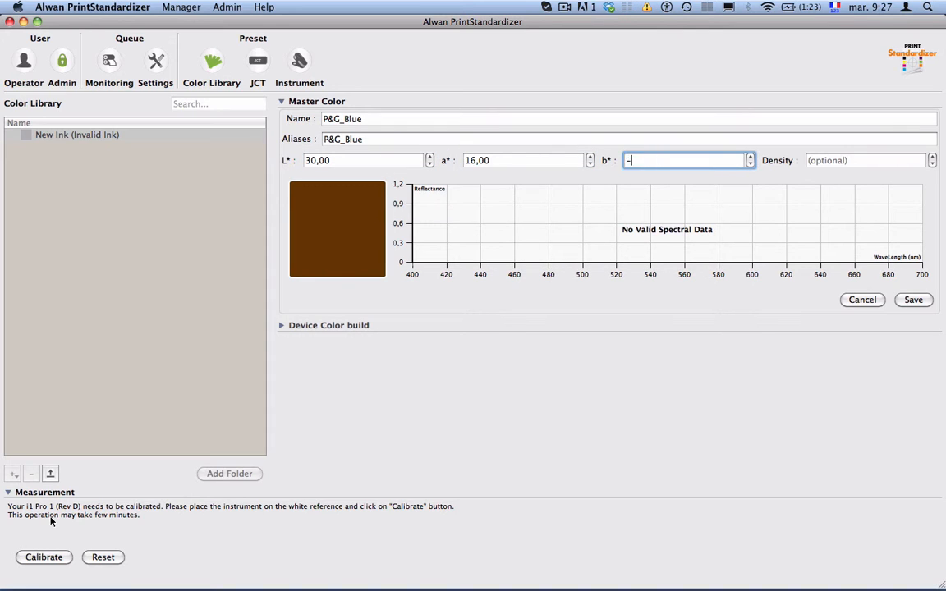
pyautogui.write('47')
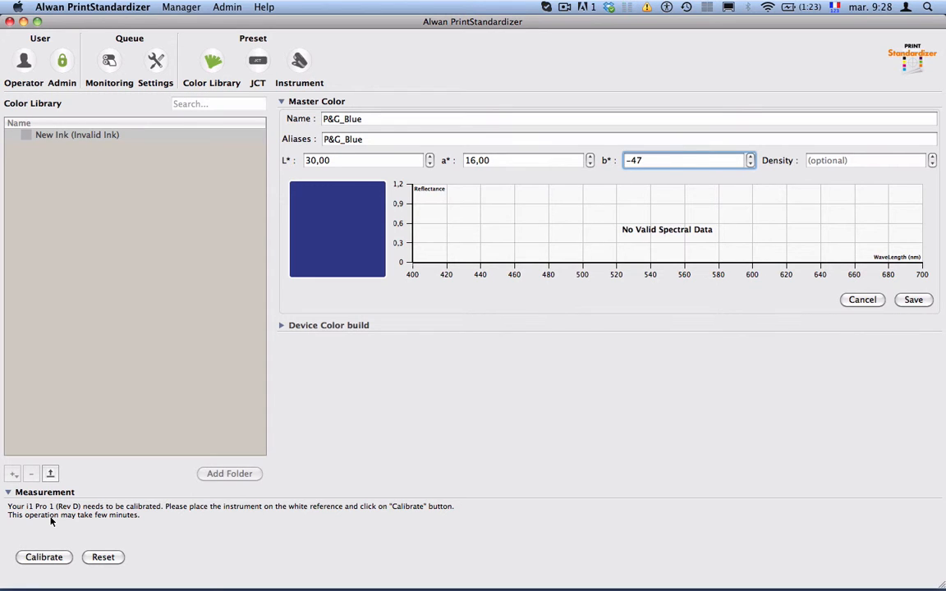
pyautogui.press('Tab')
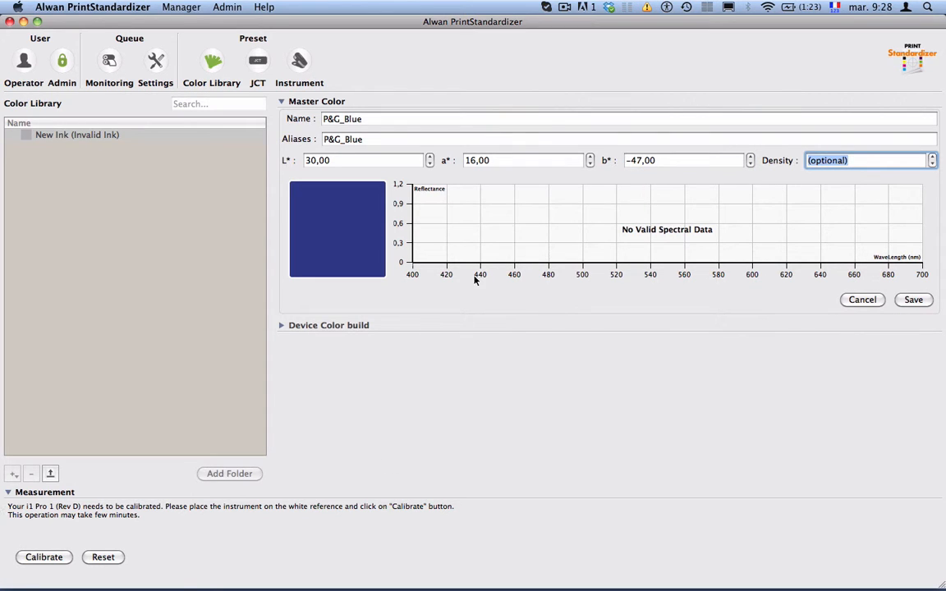
pyautogui.moveTo(402, 197)
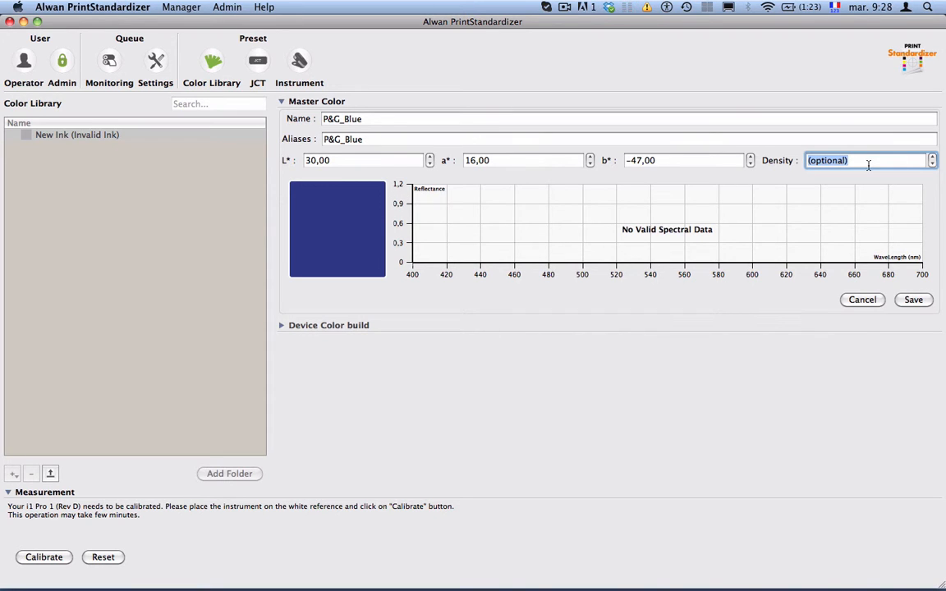
pyautogui.write('1')
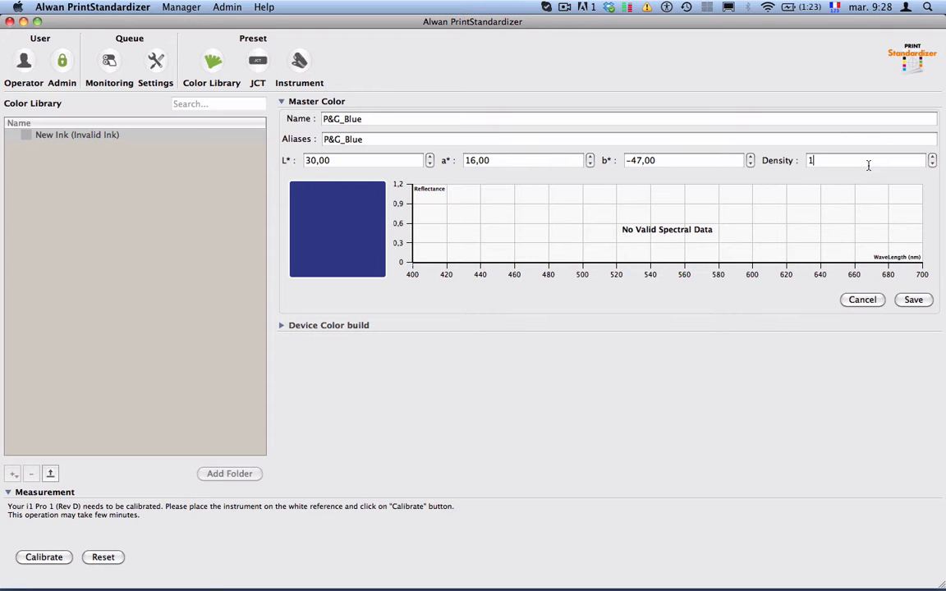
# Step: Complete density 1,45 and save P&G_Blue to the library
pyautogui.write(',45')
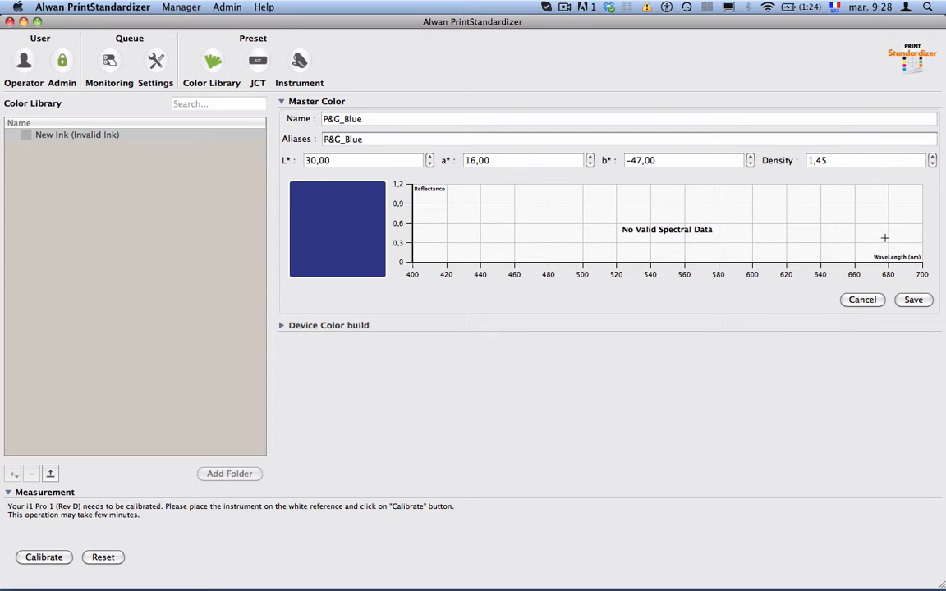
pyautogui.click(913, 300)
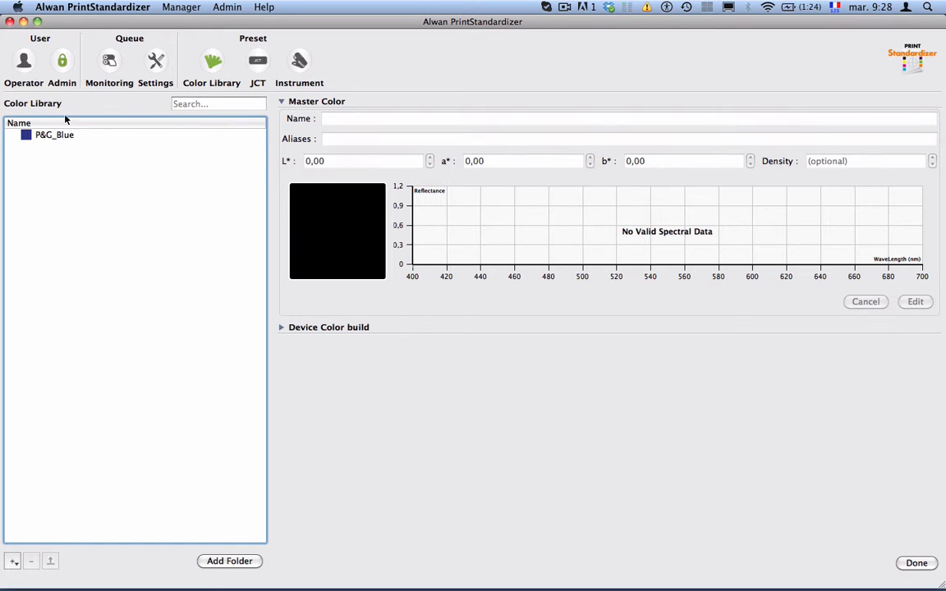
pyautogui.moveTo(10, 152)
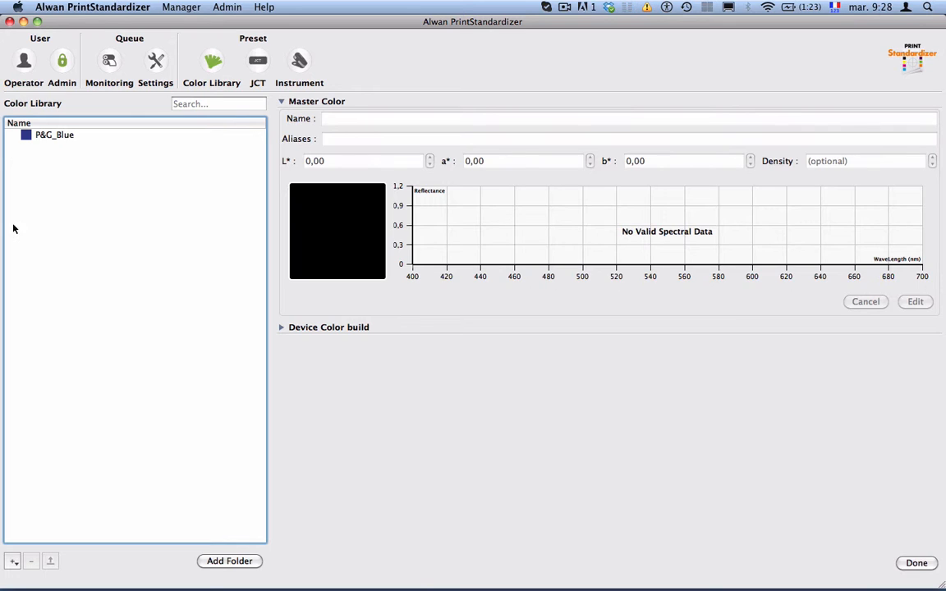
# Step: Add a second new ink entry and start calibrating the i1 Pro
pyautogui.click(13, 561)
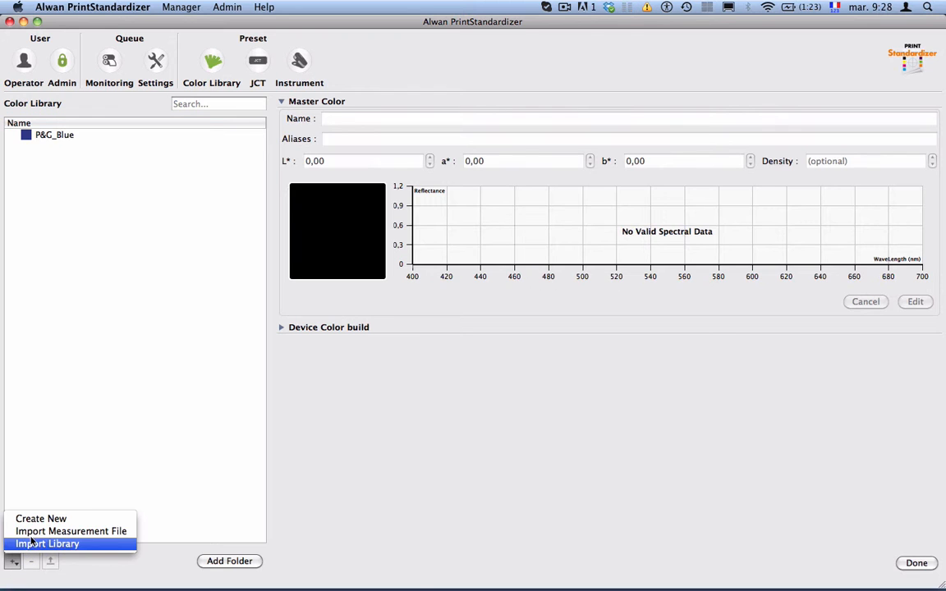
pyautogui.click(41, 518)
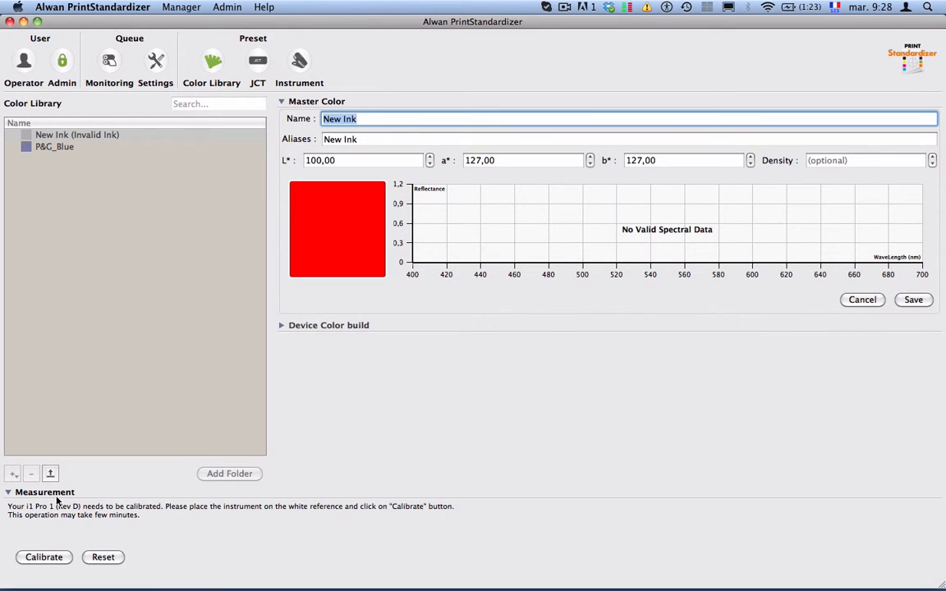
pyautogui.moveTo(70, 539)
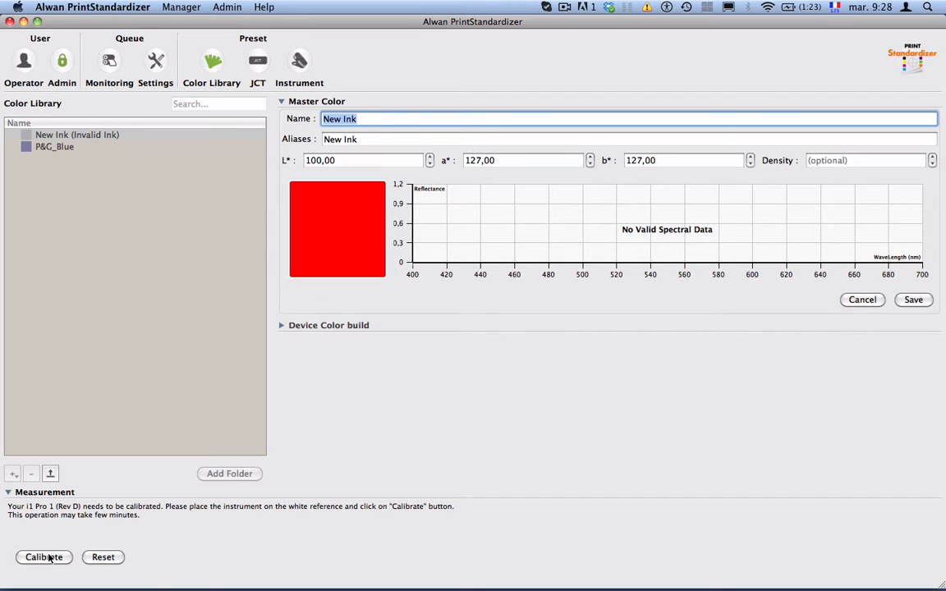
pyautogui.click(44, 557)
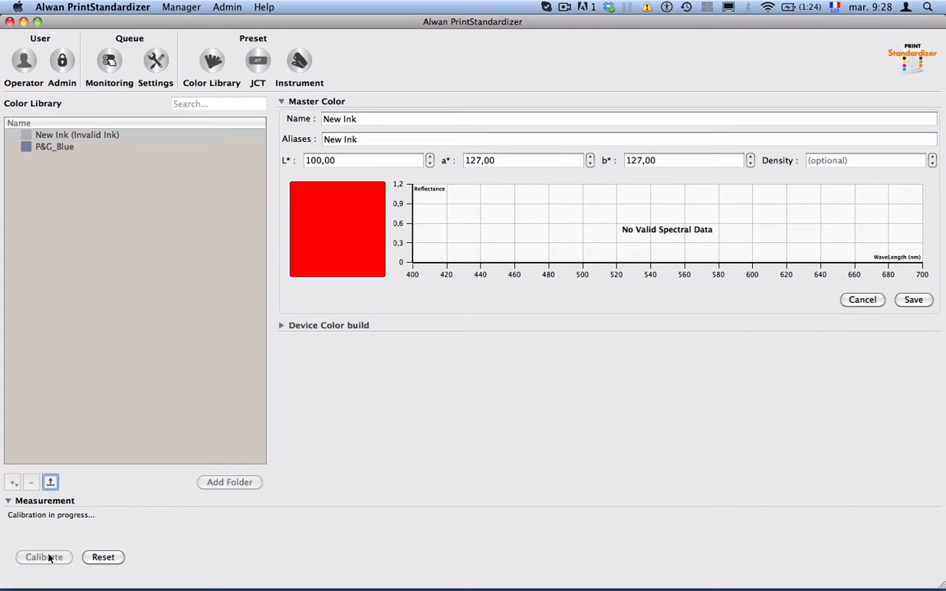
# Step: Complete i1 Pro calibration and select the new ink's Name field
pyautogui.click(43, 557)
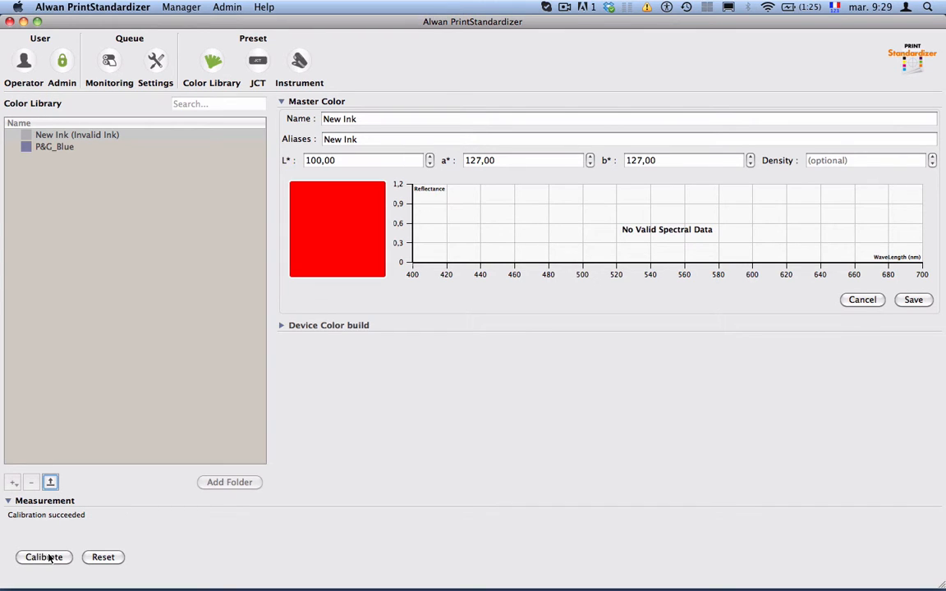
pyautogui.click(44, 556)
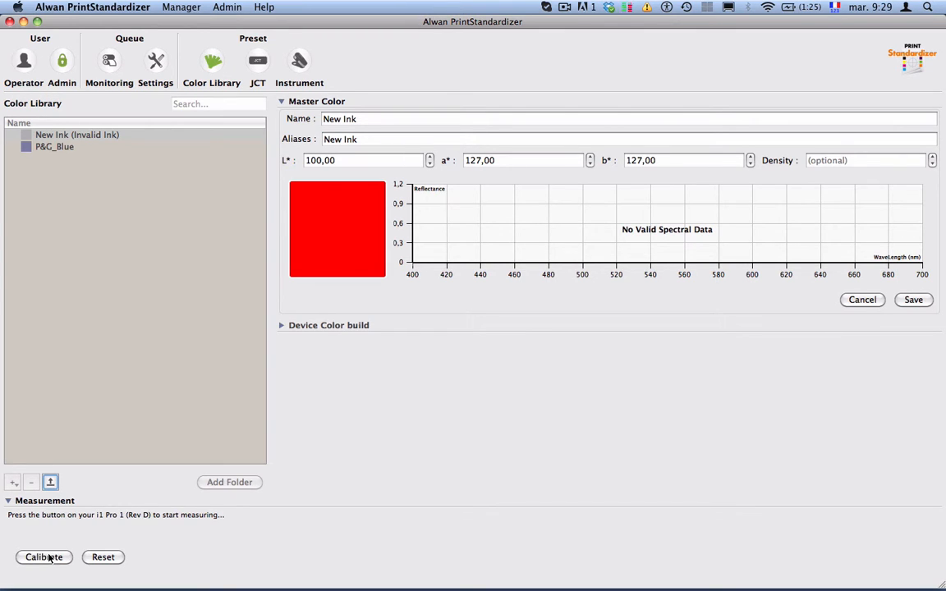
pyautogui.moveTo(311, 222)
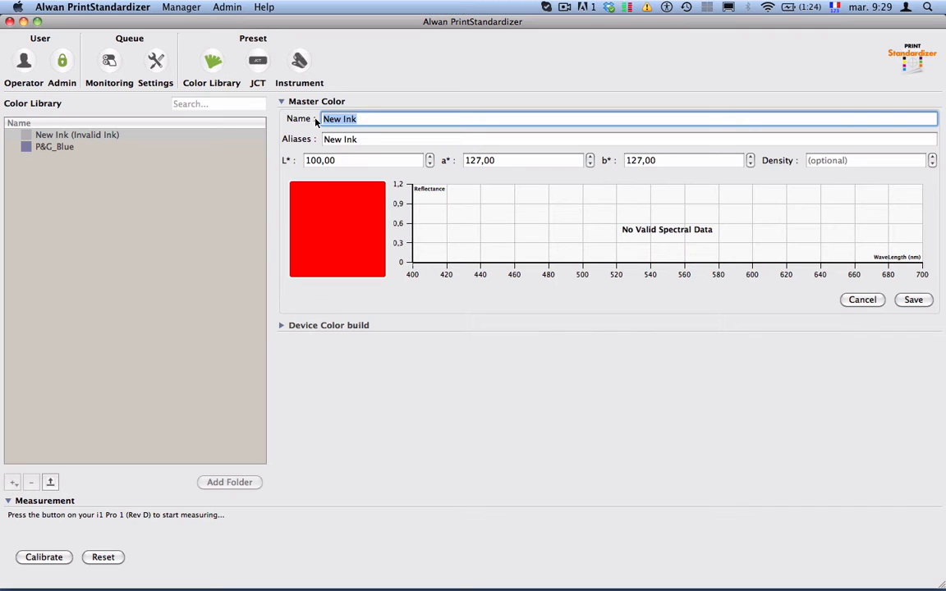
# Step: Name the ink Cadbury_Violet and measure it: L* 41,64, a* 21,84, b* −32,09, density 0,95
pyautogui.write('Cadbury_')
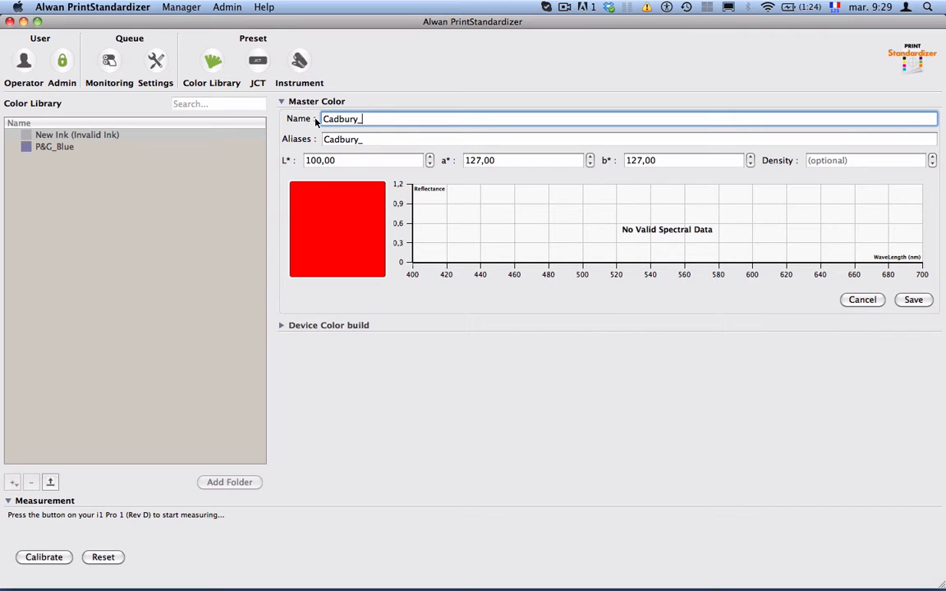
pyautogui.write('Violet')
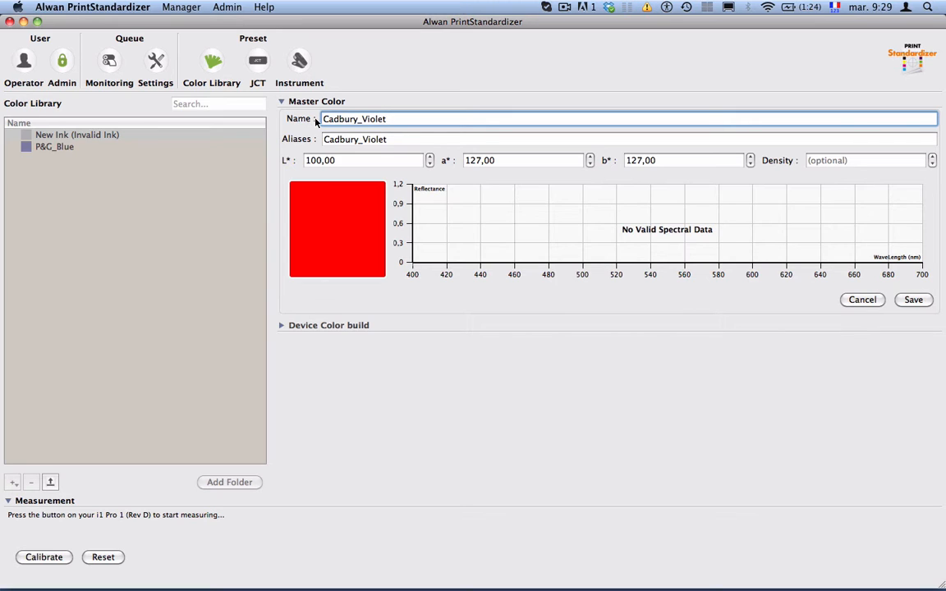
pyautogui.click(386, 118)
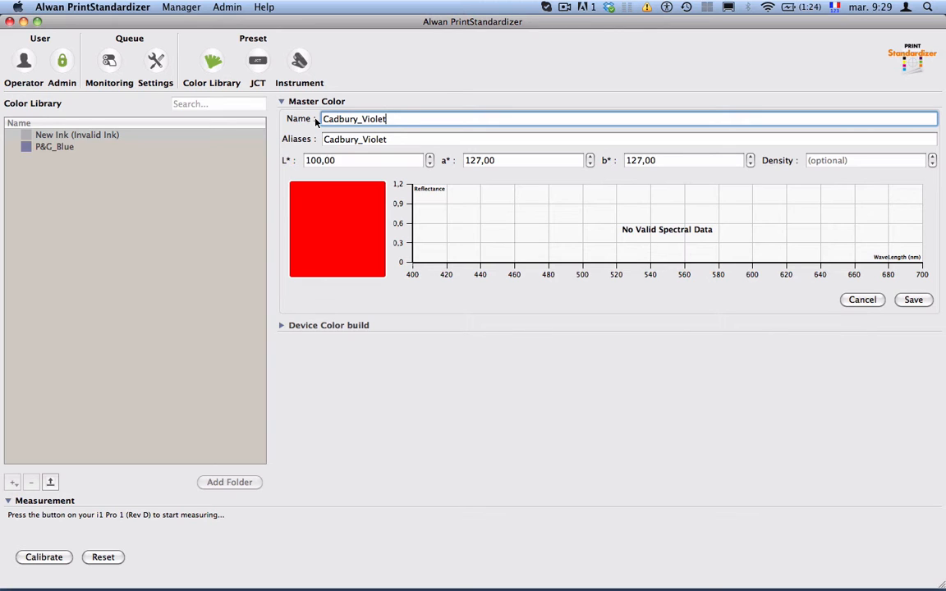
pyautogui.click(44, 557)
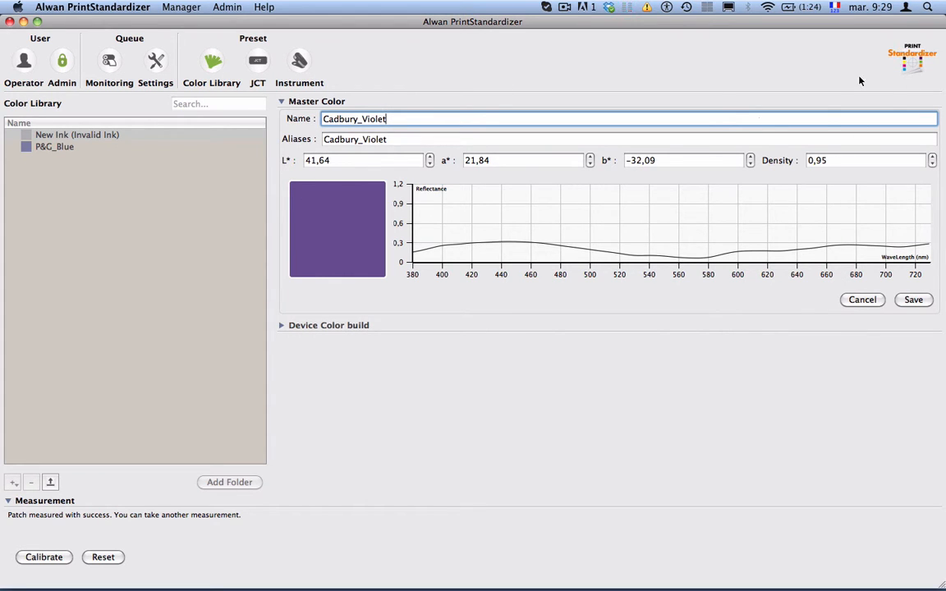
pyautogui.moveTo(337, 294)
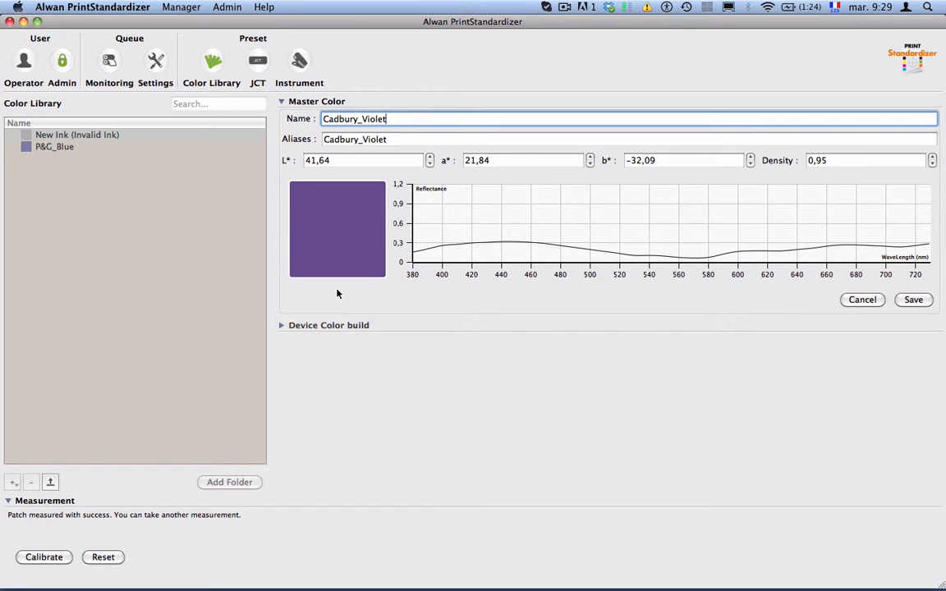
pyautogui.moveTo(930, 297)
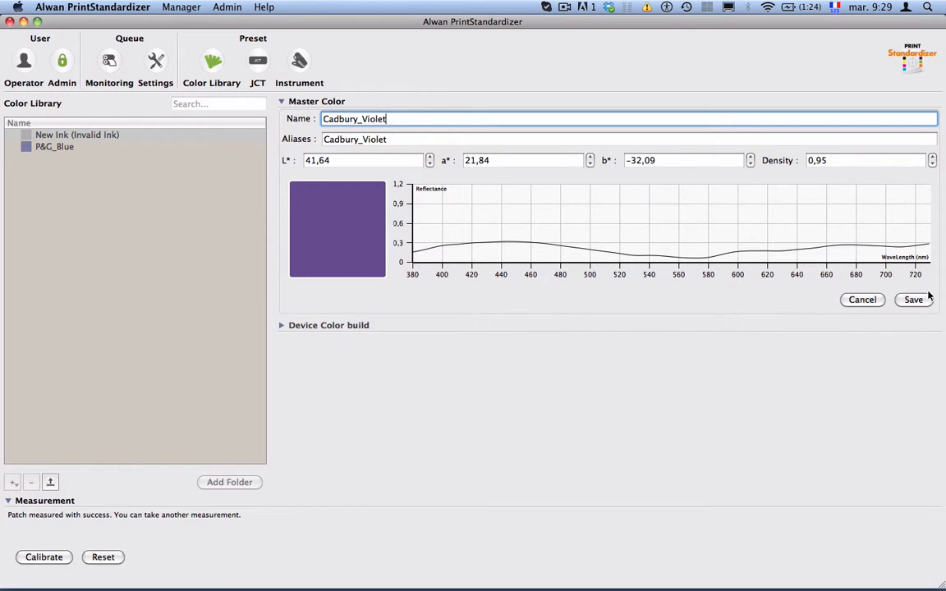
# Step: Save Cadbury_Violet to the Color Library next to P&G_Blue
pyautogui.click(913, 299)
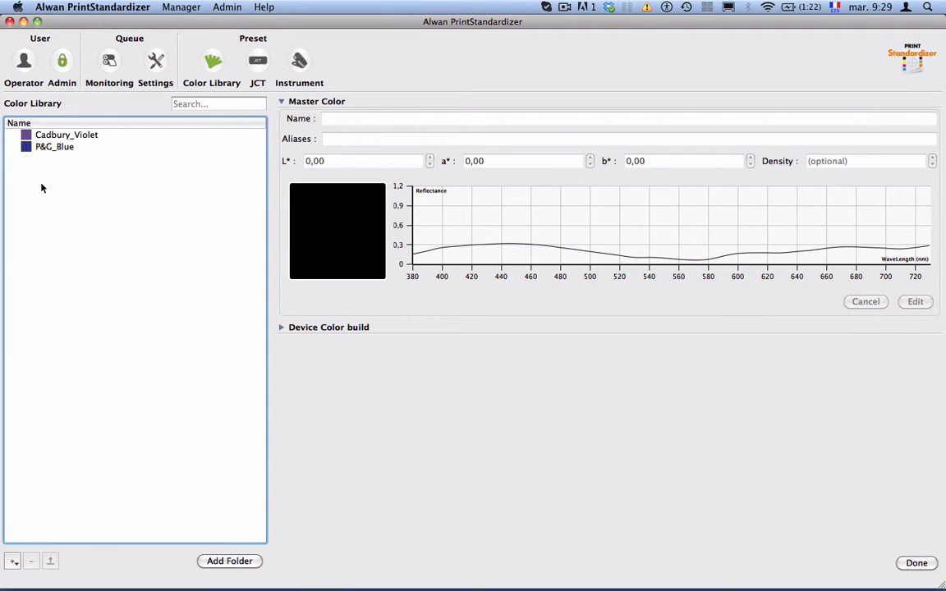
# Step: Import RedCoke_CGATS.txt and view its Red ink: L* 44, a* 51, b* 33, density 0,74
pyautogui.click(13, 560)
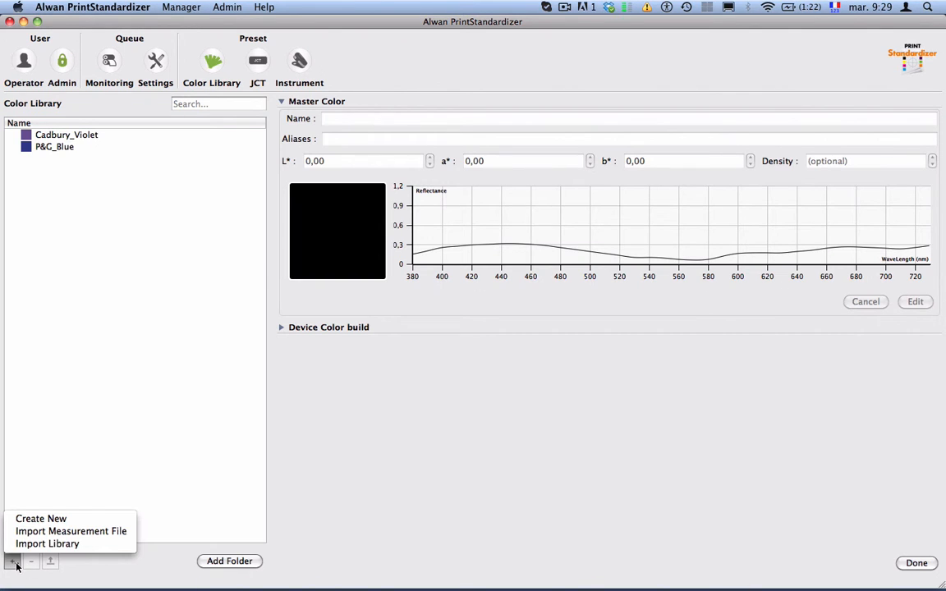
pyautogui.moveTo(47, 544)
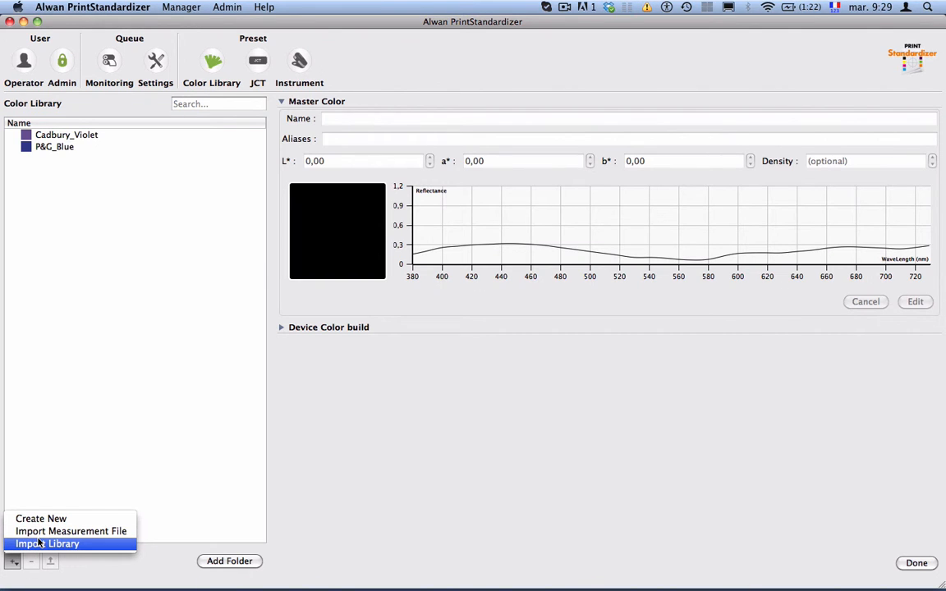
pyautogui.moveTo(71, 531)
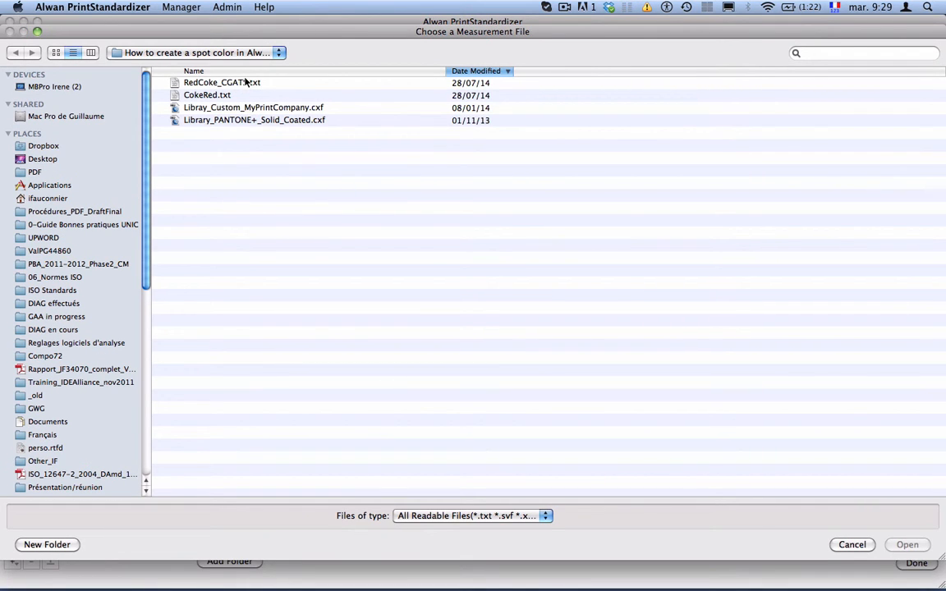
pyautogui.click(222, 82)
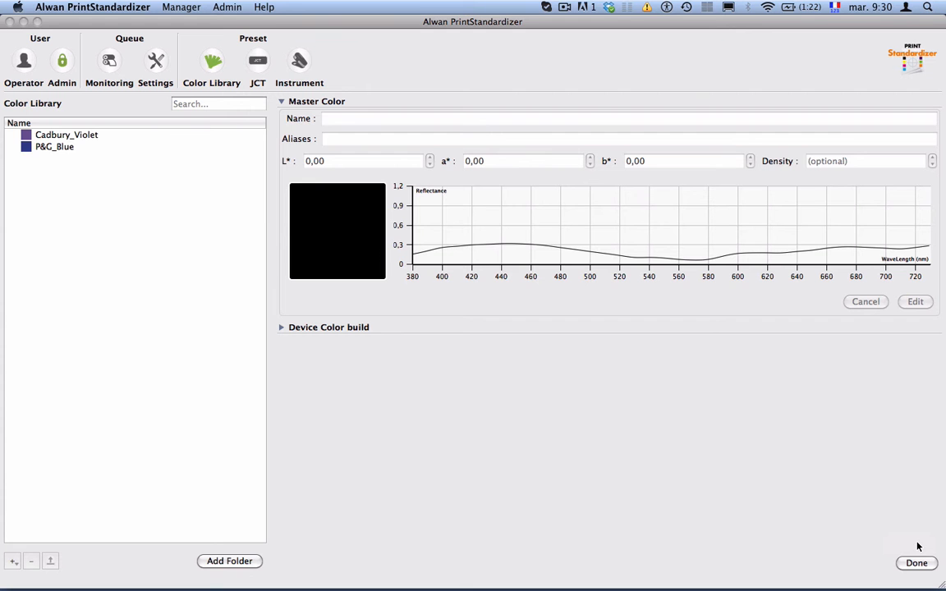
pyautogui.click(230, 561)
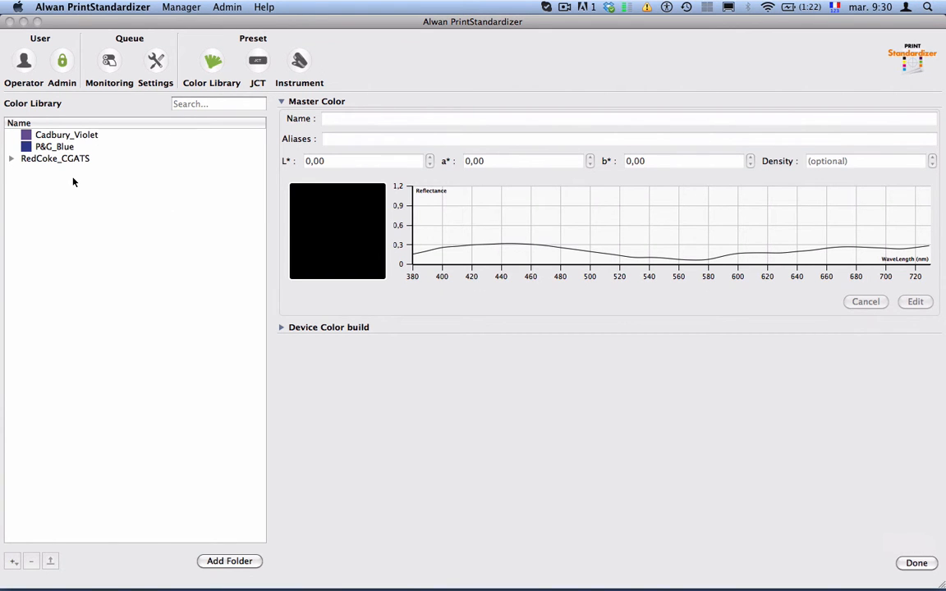
pyautogui.click(12, 157)
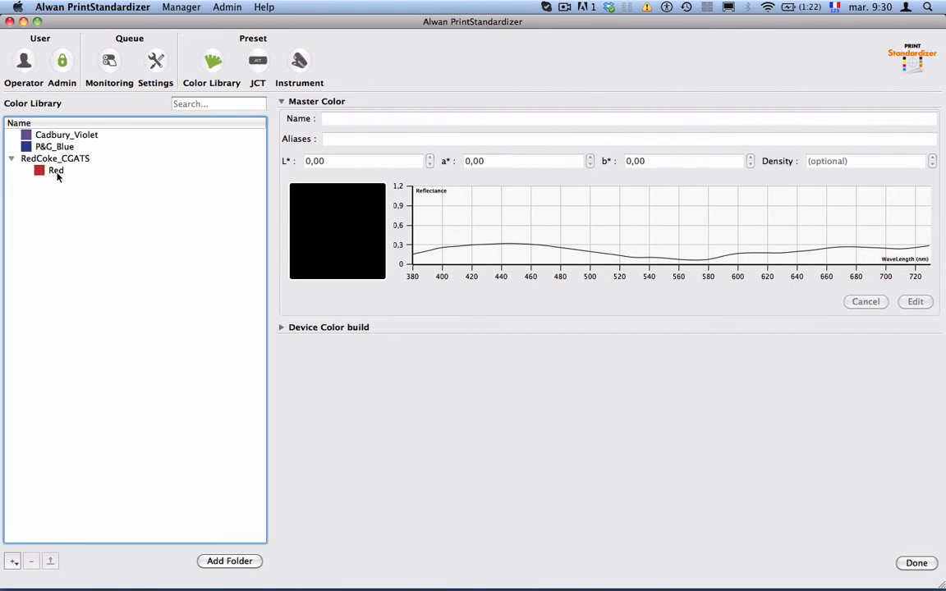
pyautogui.click(56, 170)
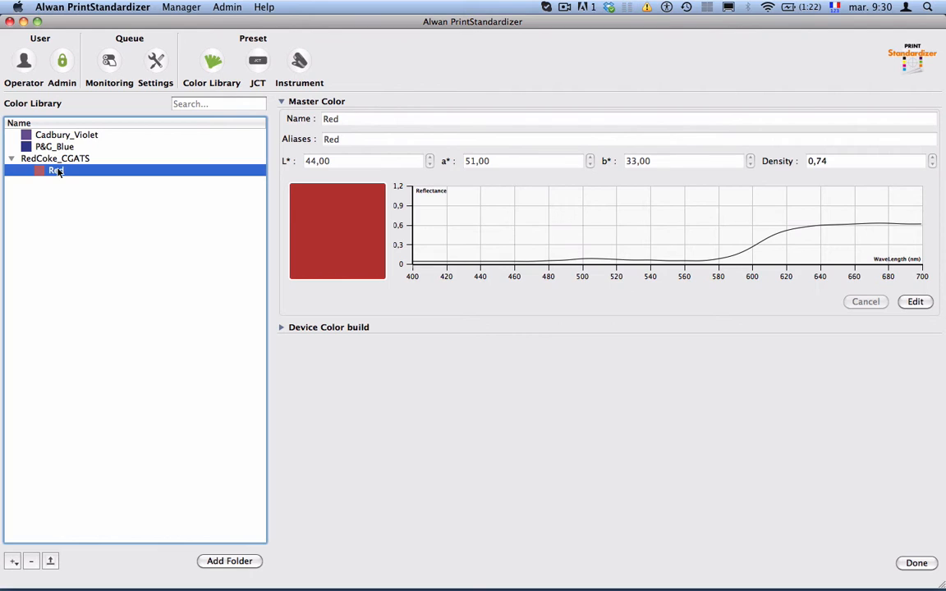
pyautogui.click(11, 157)
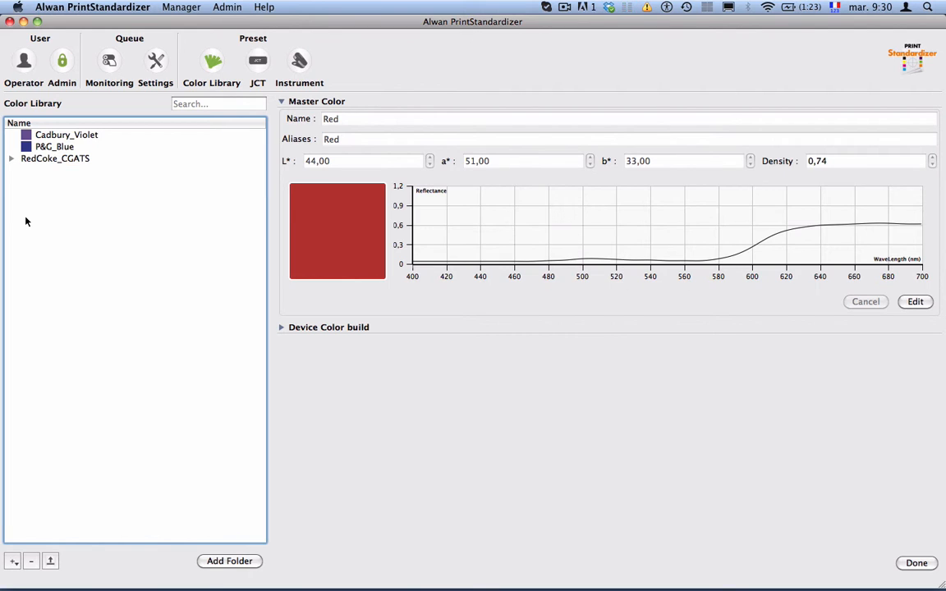
pyautogui.moveTo(13, 566)
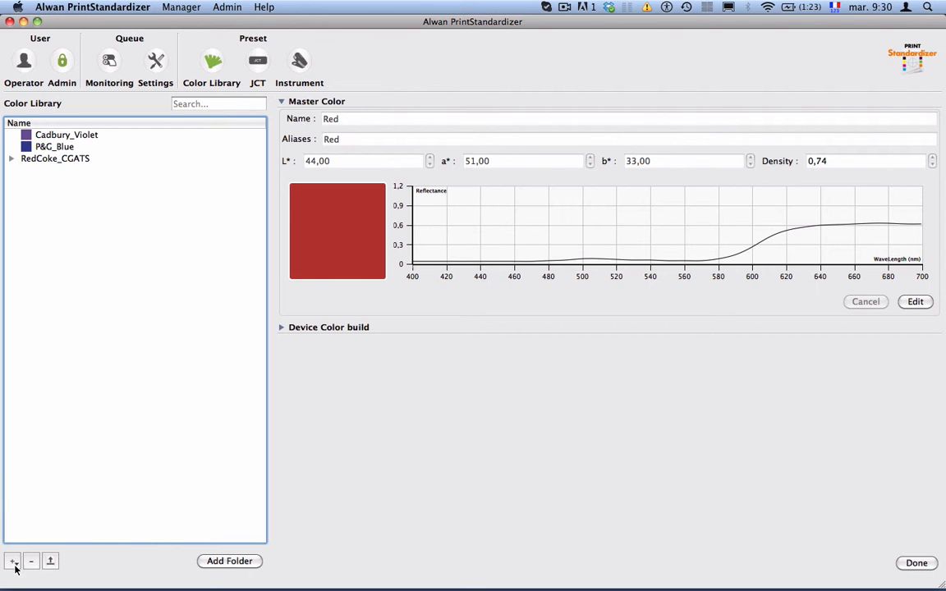
pyautogui.click(13, 561)
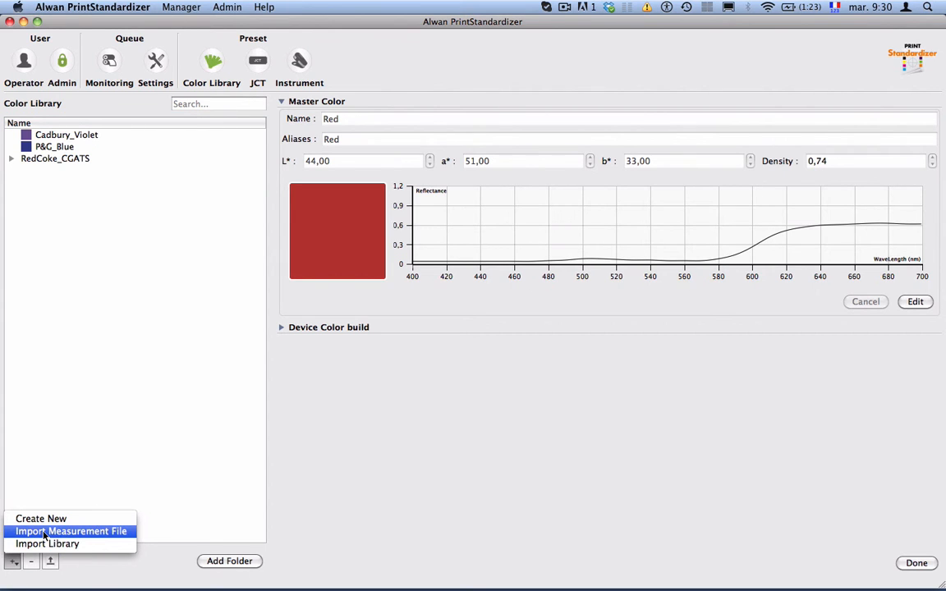
pyautogui.click(71, 532)
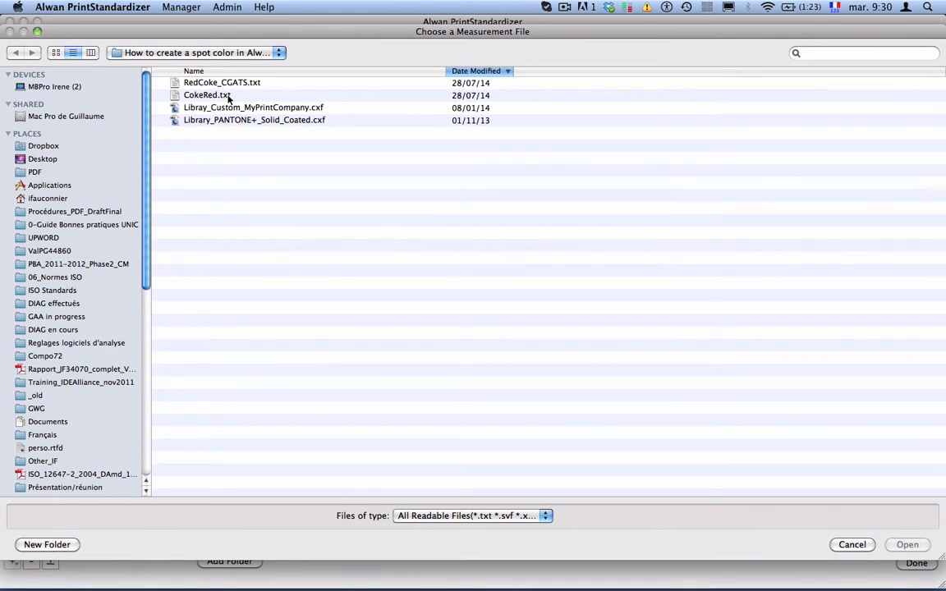
pyautogui.click(207, 95)
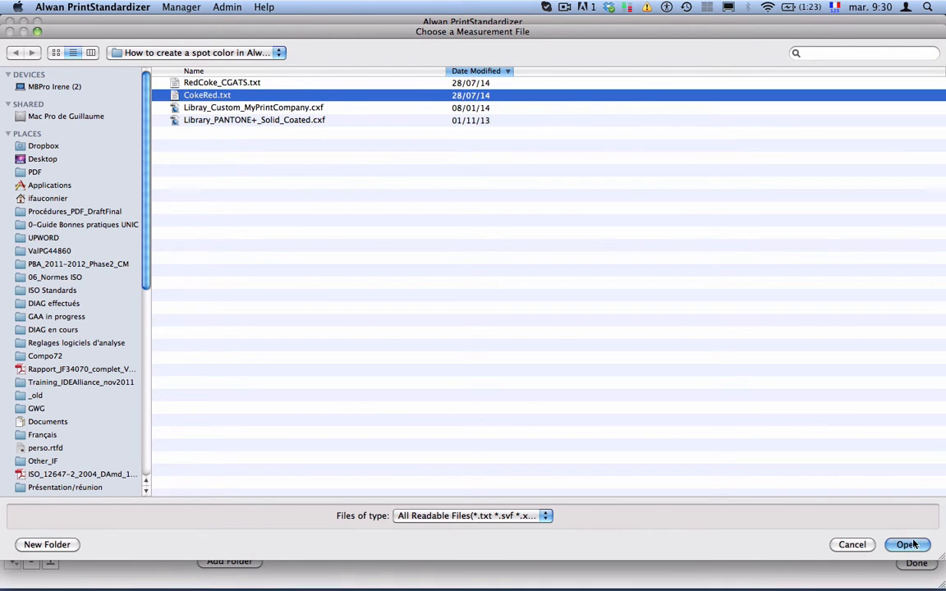
pyautogui.click(907, 544)
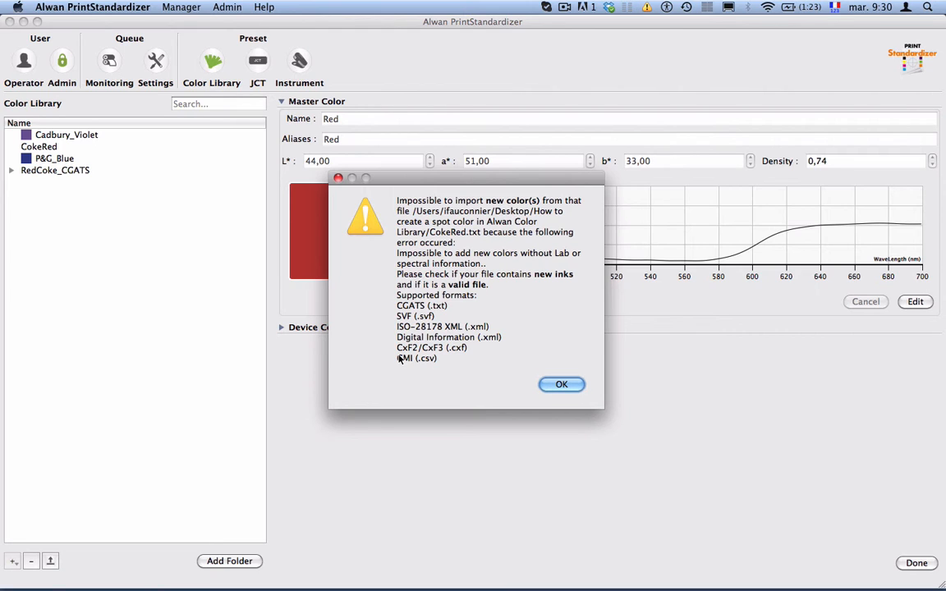
pyautogui.click(561, 384)
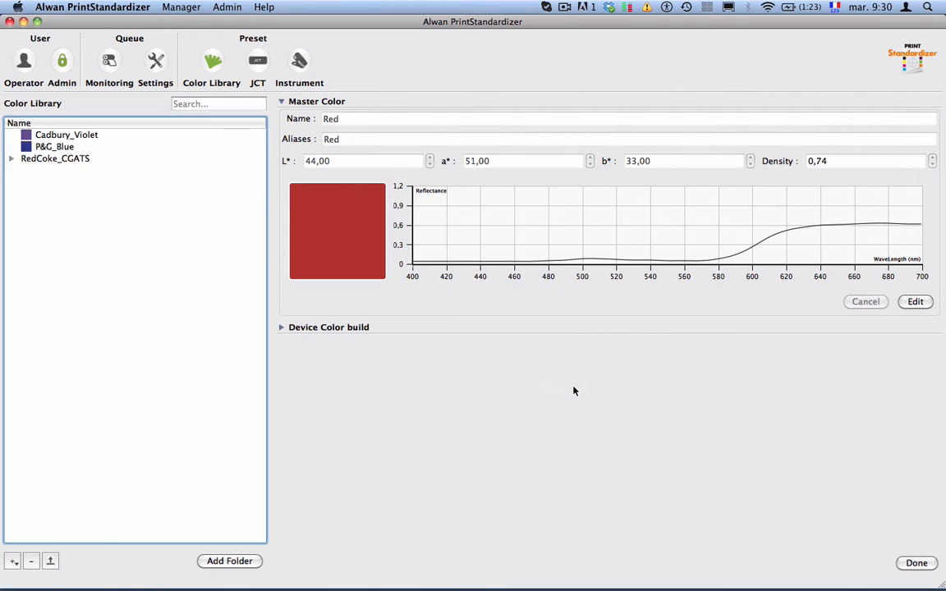
# Step: Import Library_PANTONE+_Solid_Coated.cxf, replacing duplicate colours
pyautogui.click(12, 561)
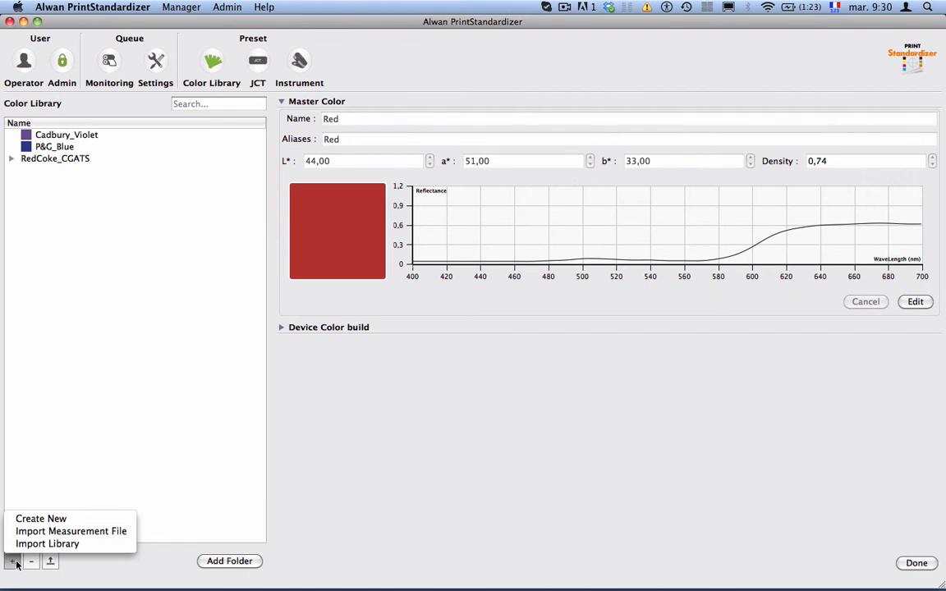
pyautogui.moveTo(47, 544)
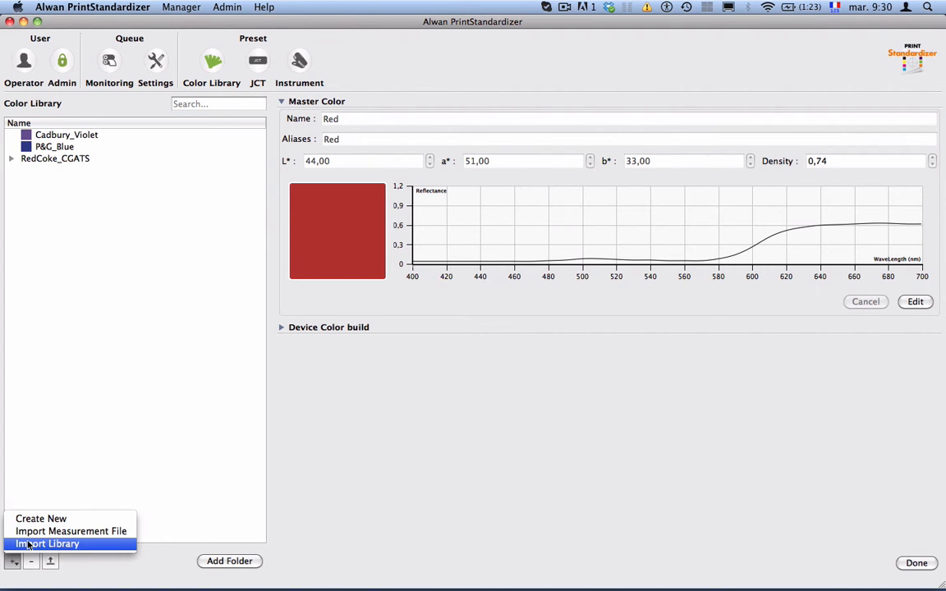
pyautogui.click(47, 544)
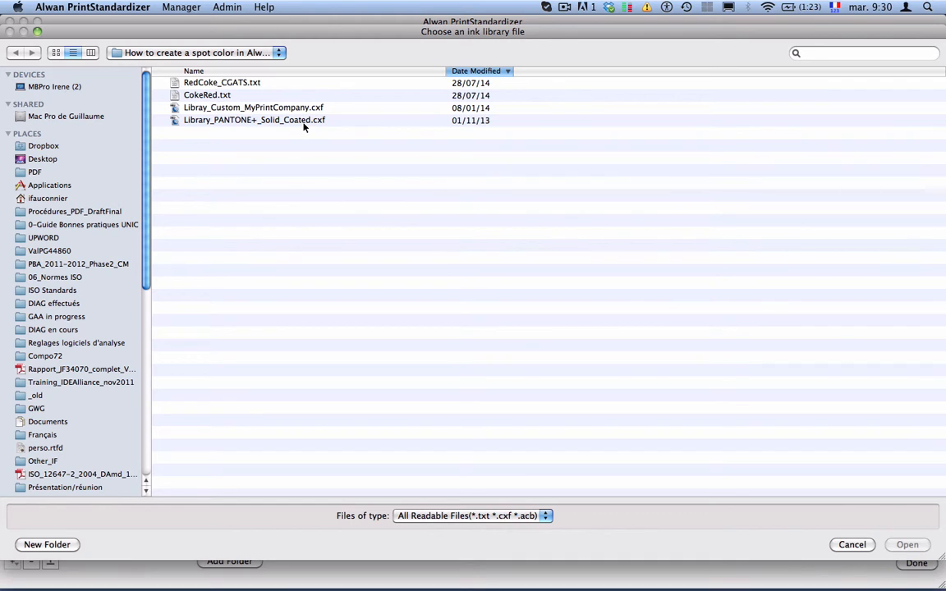
pyautogui.click(254, 120)
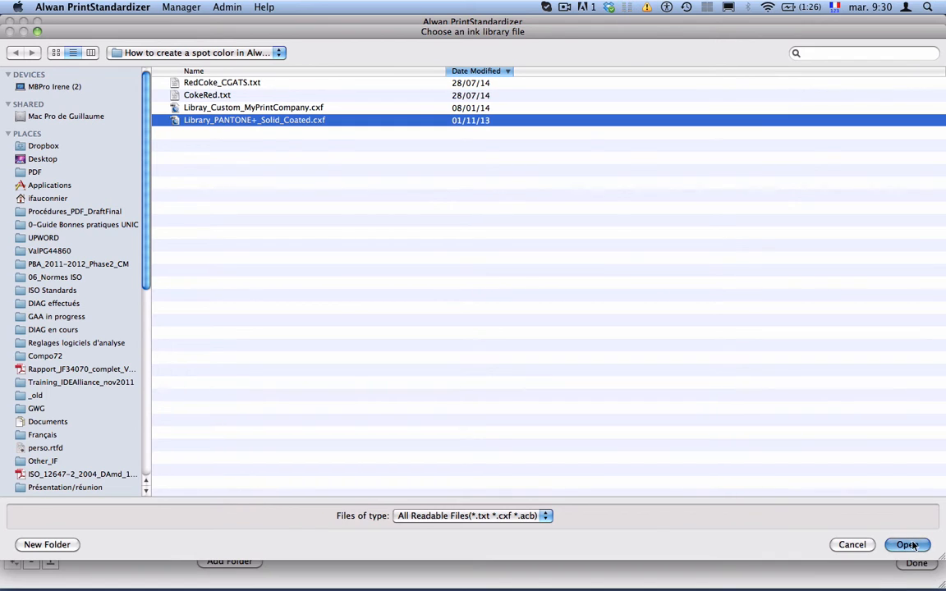
pyautogui.click(907, 544)
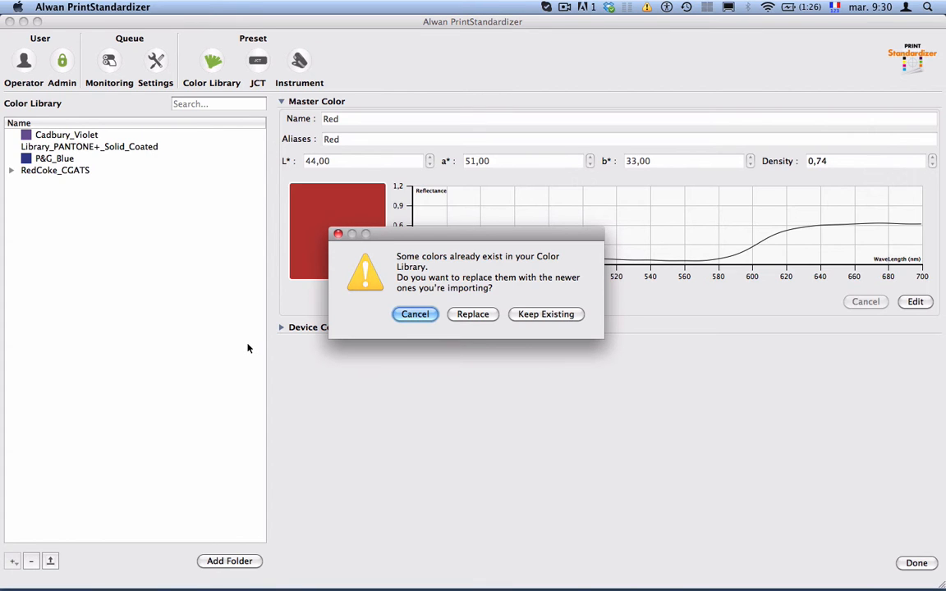
pyautogui.moveTo(376, 444)
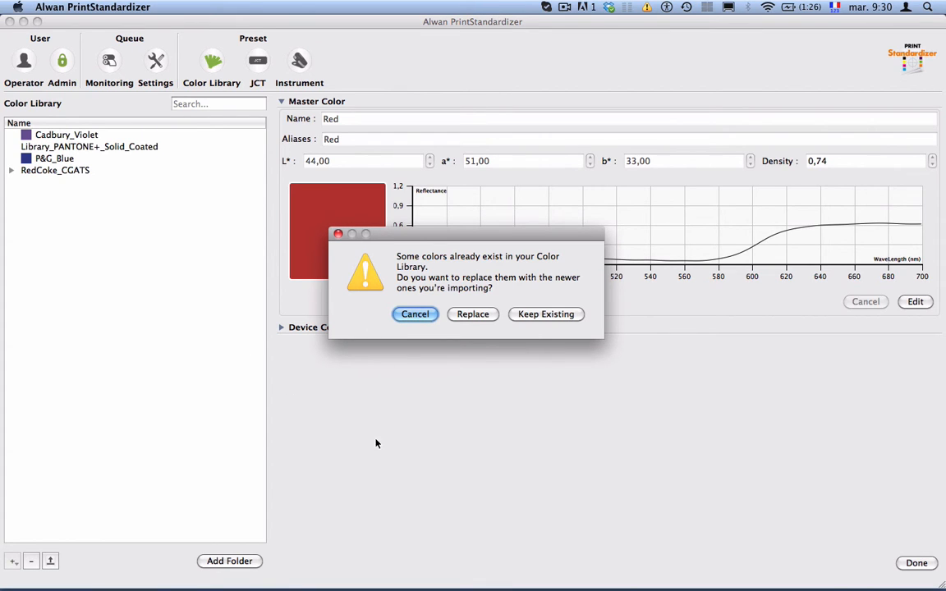
pyautogui.moveTo(574, 287)
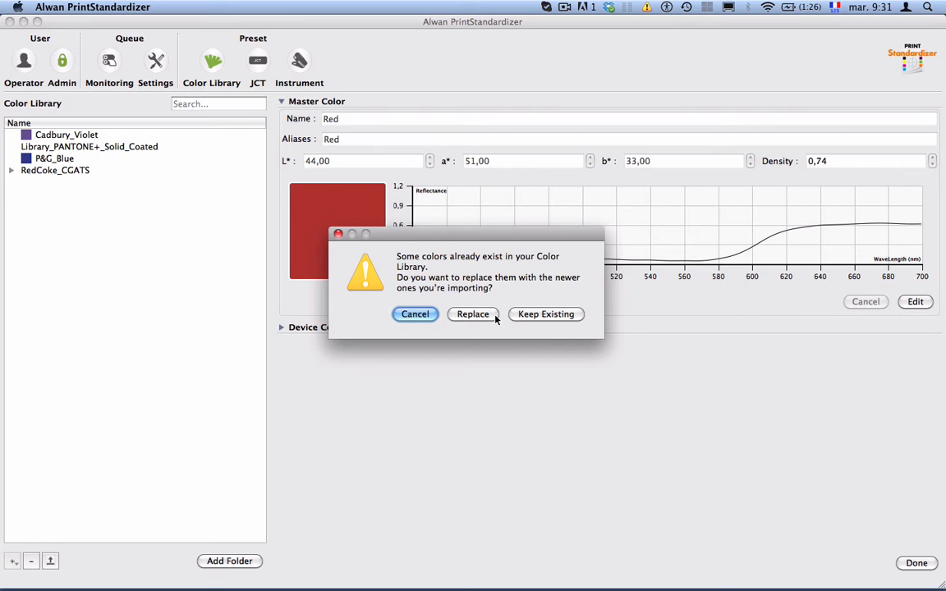
pyautogui.click(472, 313)
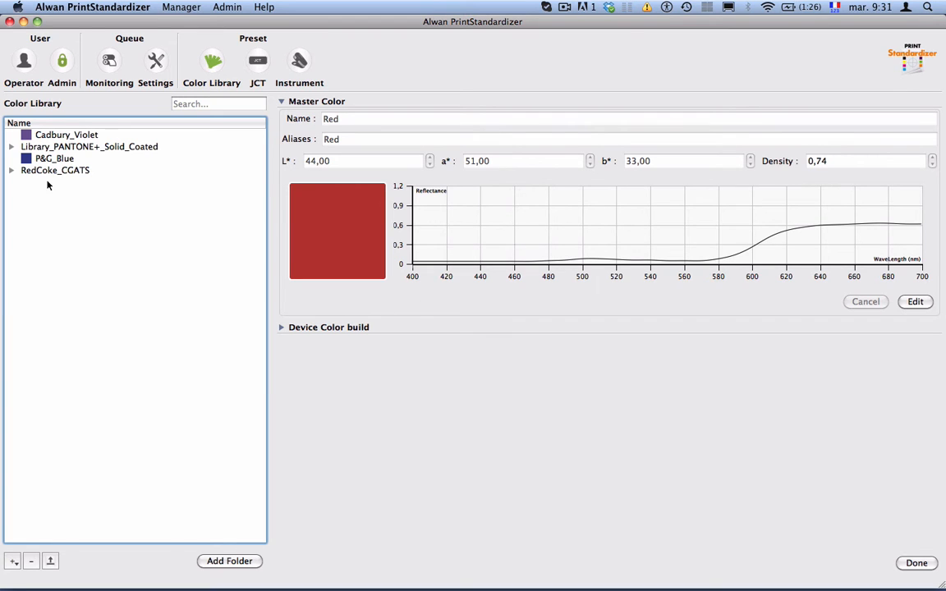
pyautogui.click(13, 147)
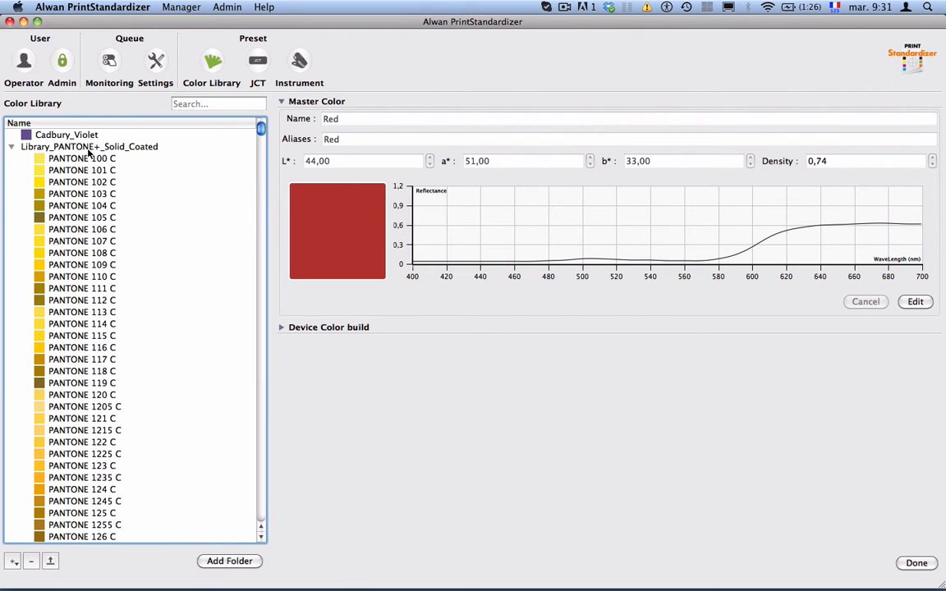
pyautogui.scroll(-3)
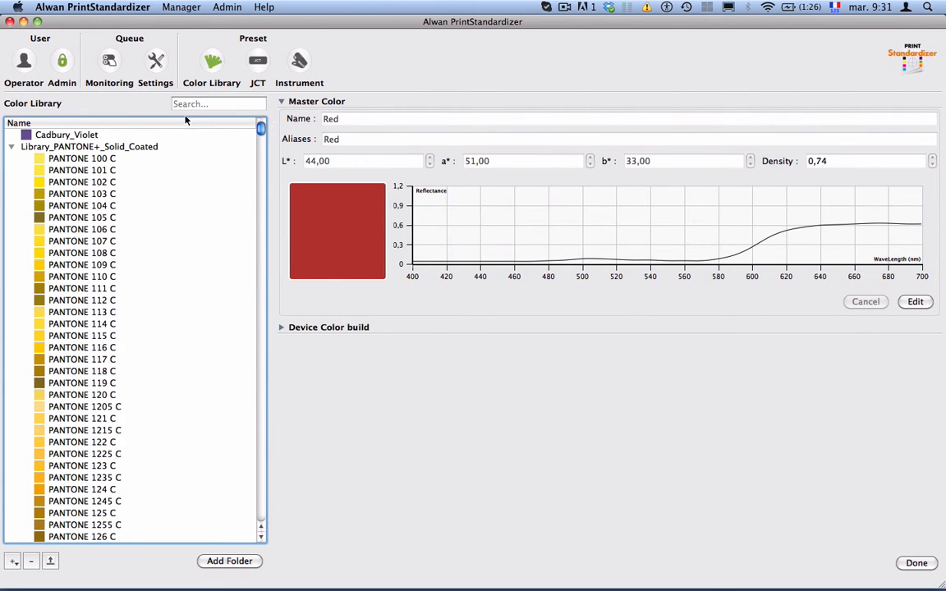
pyautogui.click(11, 147)
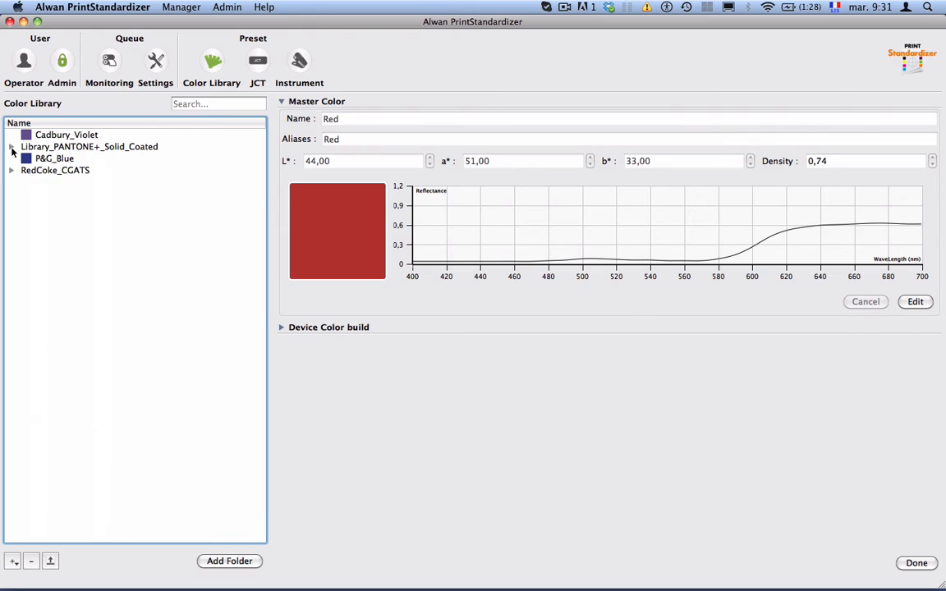